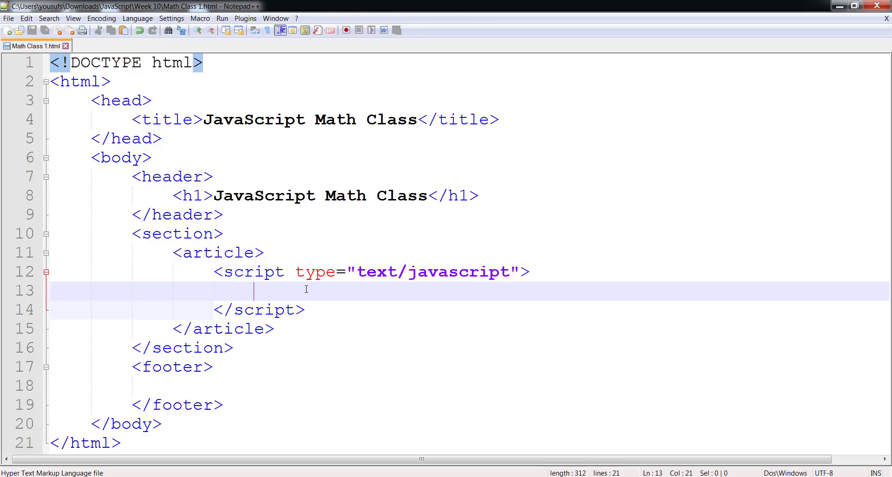
Declare var x1 = 7.5, x2 = 7.5, x3 = 7.5; in the script block
{"action": "type", "text": "var"}
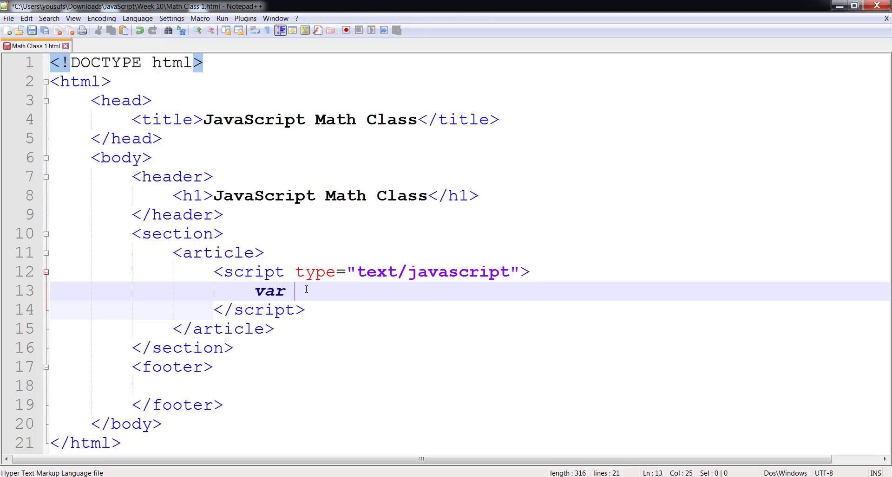
{"action": "type", "text": "x1"}
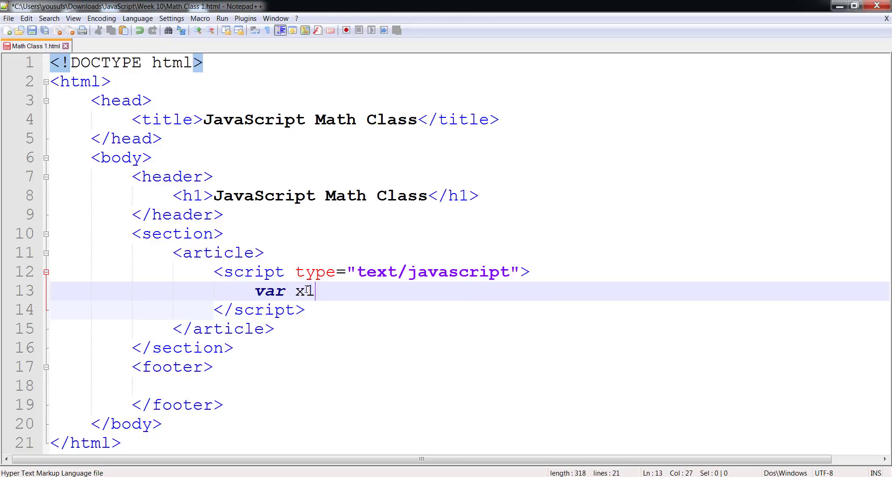
{"action": "type", "text": "= 7.5"}
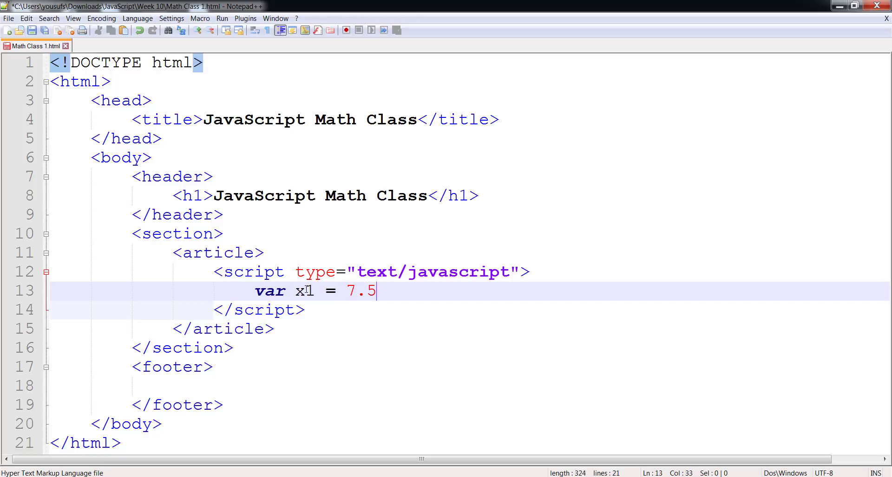
{"action": "type", "text": ", x"}
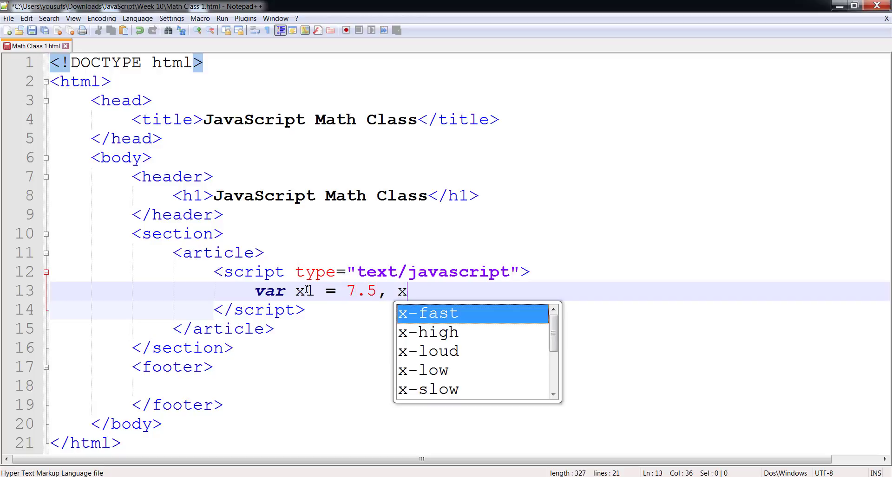
{"action": "type", "text": "2 = 7.5, x3"}
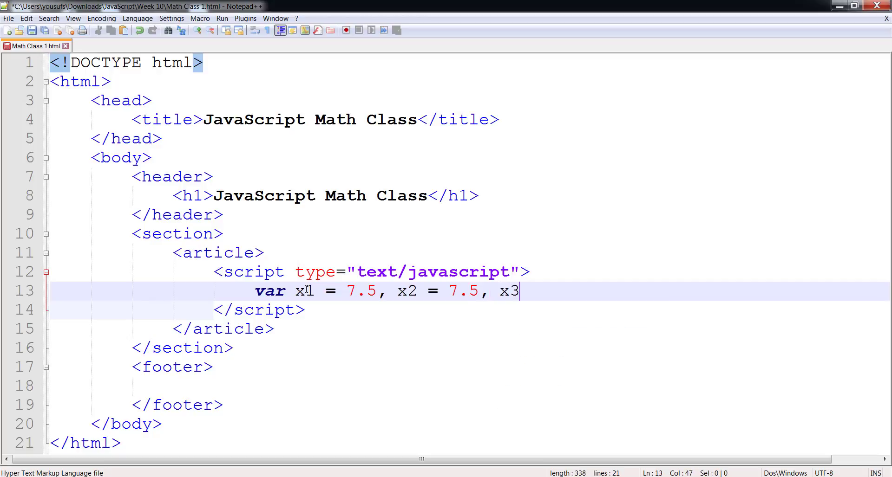
{"action": "type", "text": "= 7.5"}
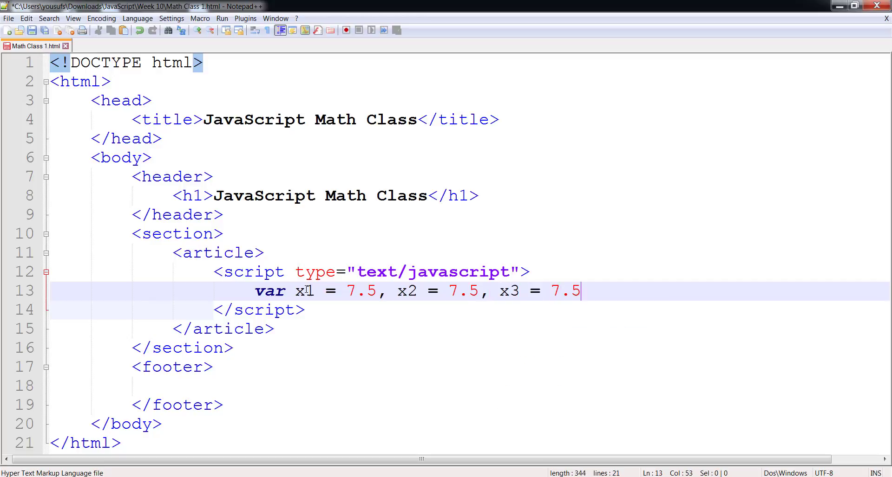
{"action": "type", "text": ";"}
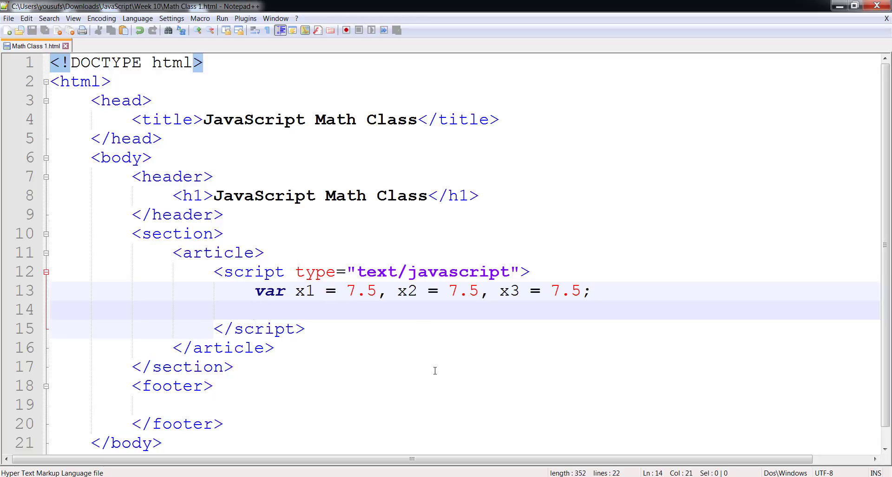
Add document.write("<br>Round: " + Math.round(x1)); as the first output line
{"action": "left_click", "coordinate": [254, 309]}
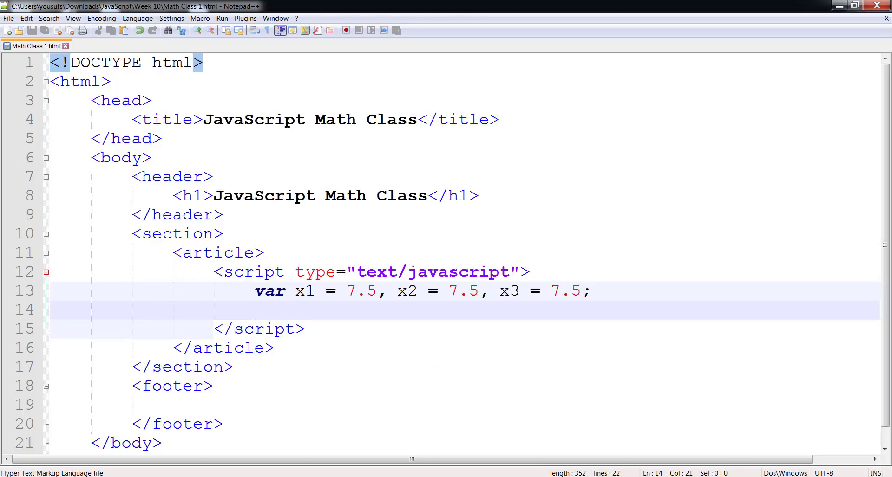
{"action": "type", "text": "document.writ"}
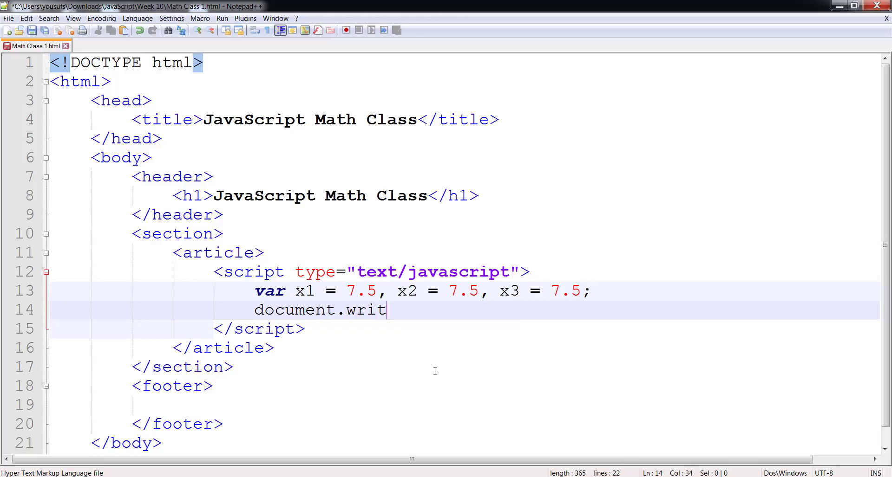
{"action": "type", "text": "e(\"<b\")"}
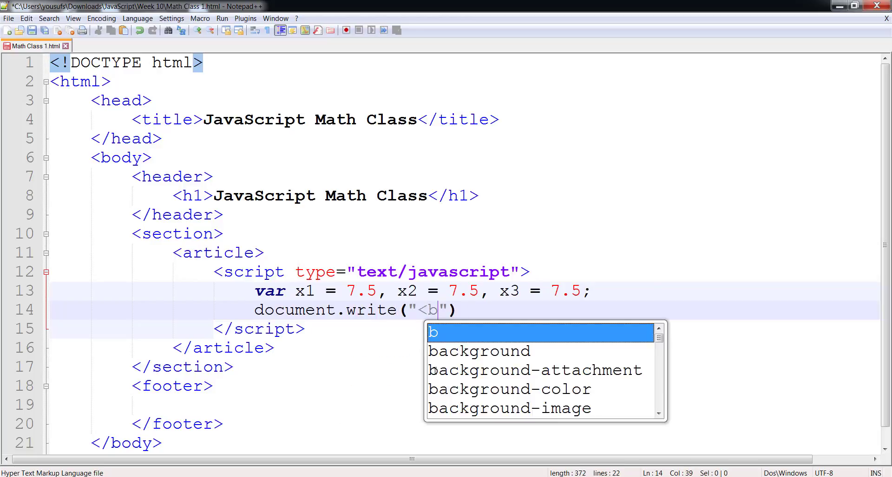
{"action": "type", "text": "r>"}
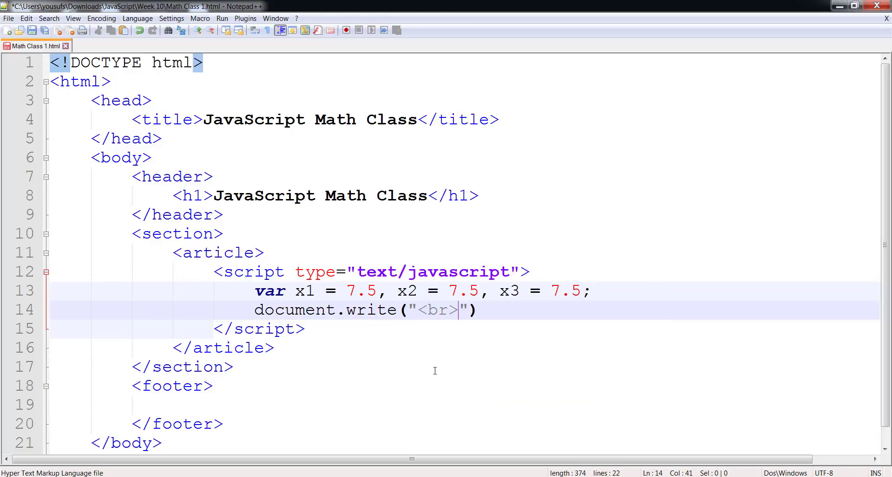
{"action": "type", "text": "Round:"}
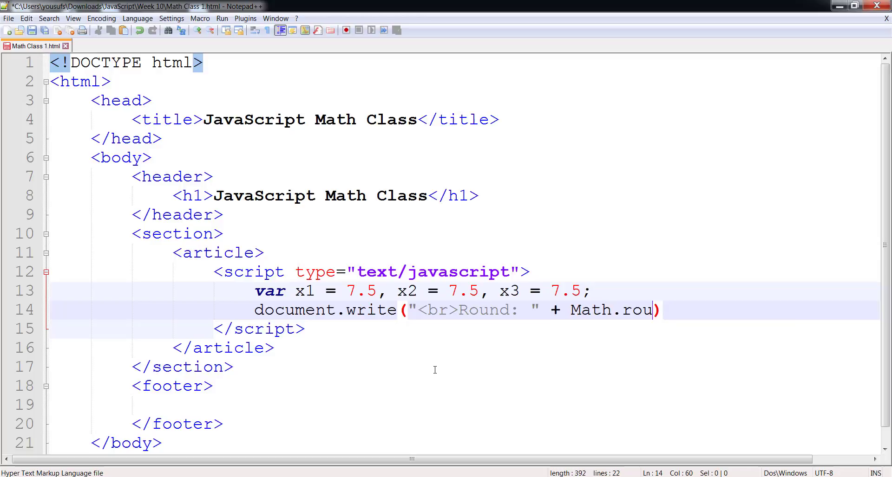
{"action": "type", "text": "nd"}
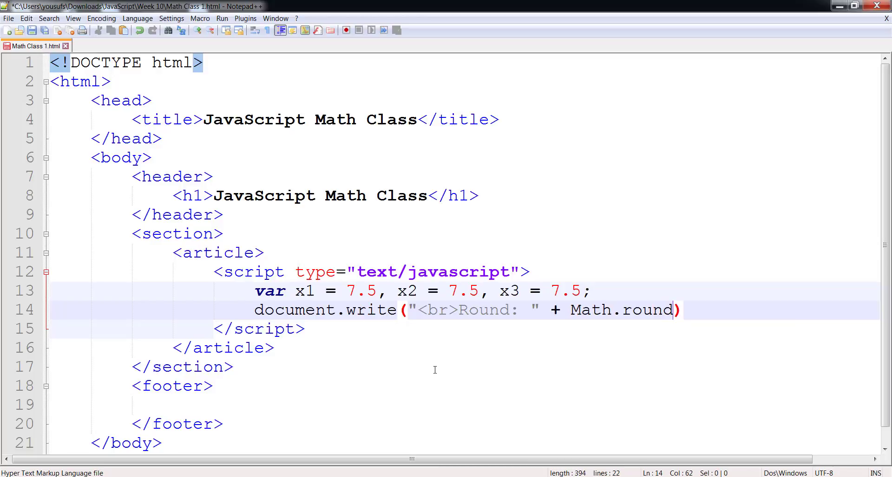
{"action": "type", "text": "x1)"}
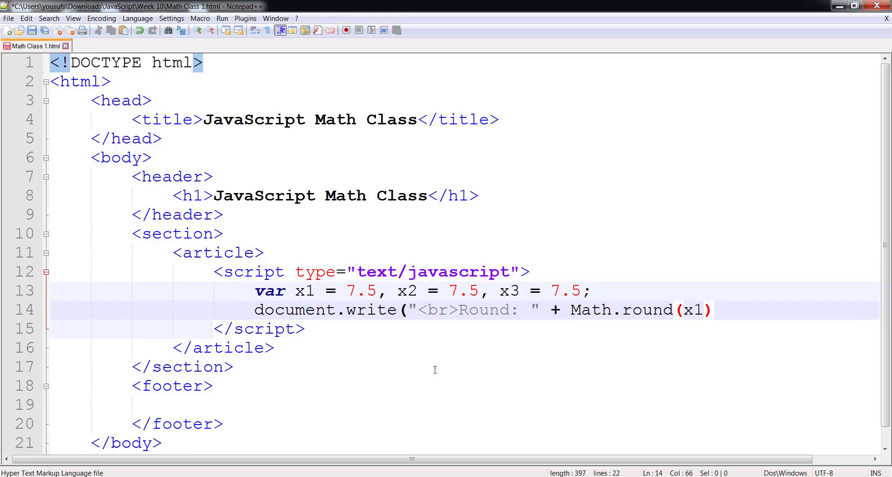
{"action": "type", "text": ");"}
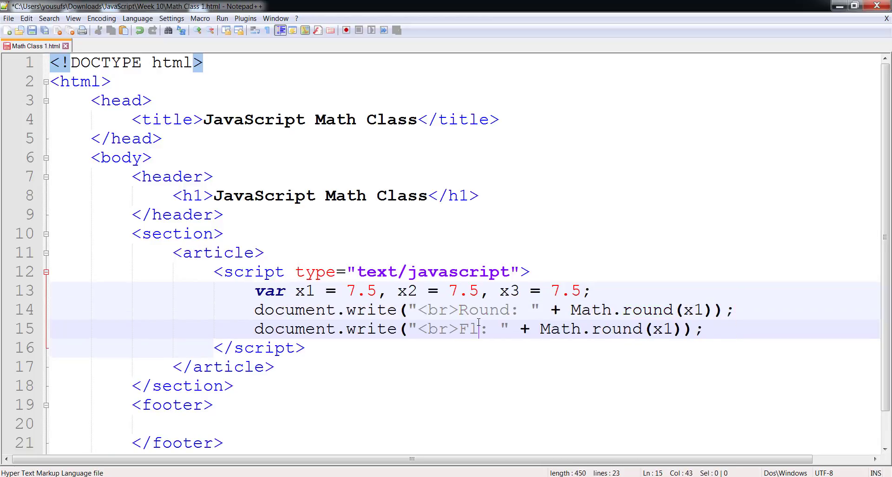
Turn the copied line into "Floor: " with Math.floor(x2), then add a new line
{"action": "type", "text": "oor"}
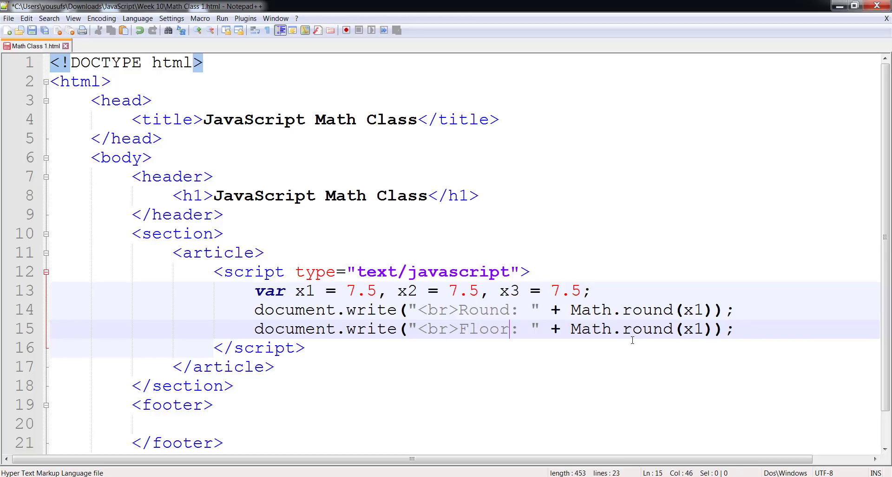
{"action": "type", "text": "fll"}
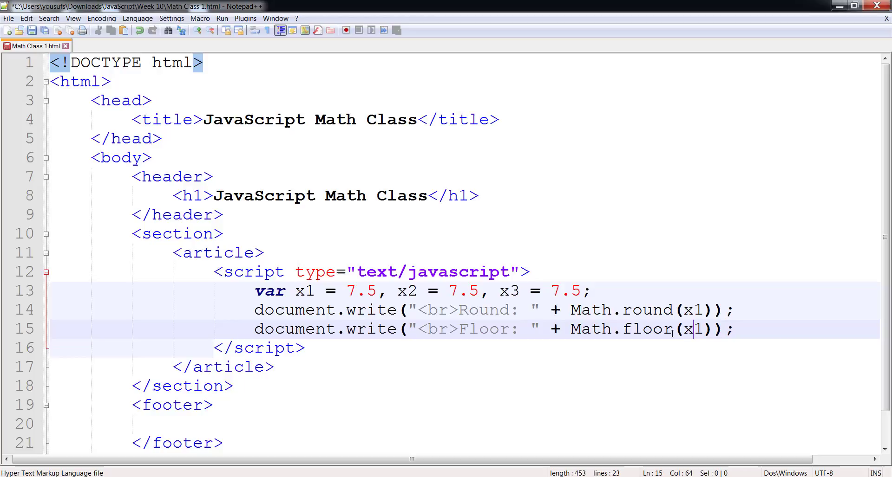
{"action": "type", "text": "2"}
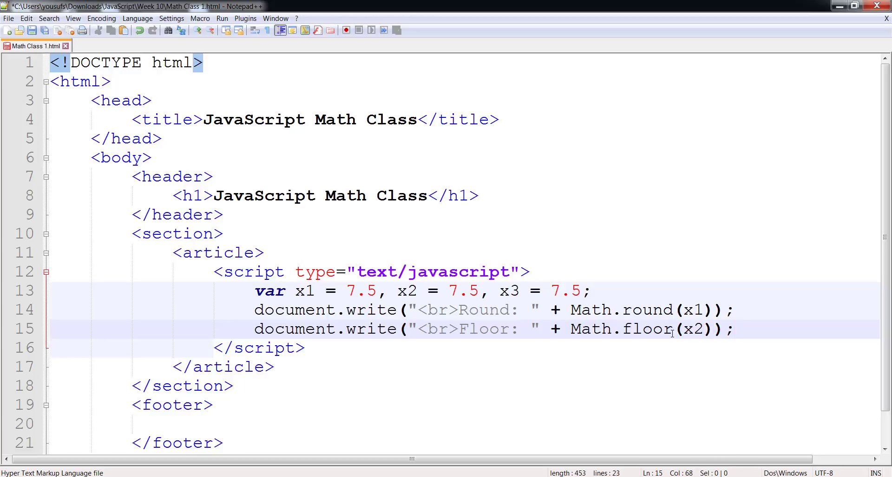
{"action": "key", "text": "Enter"}
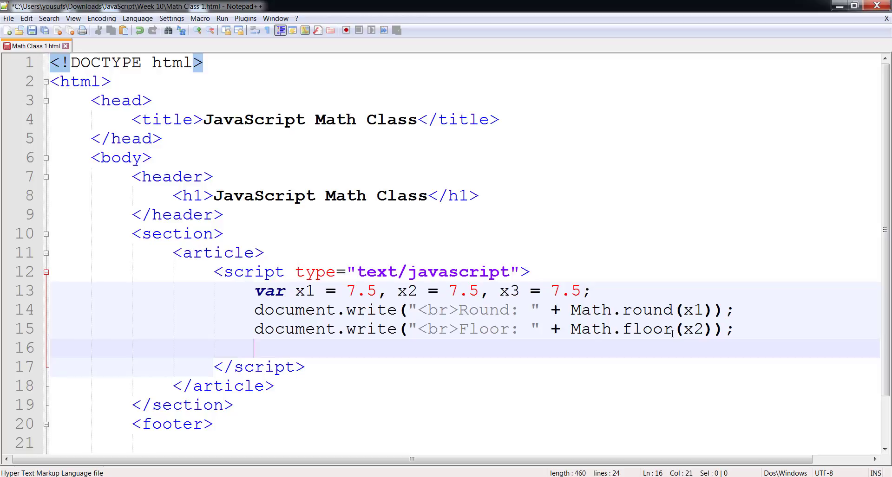
{"action": "mouse_move", "coordinate": [525, 370]}
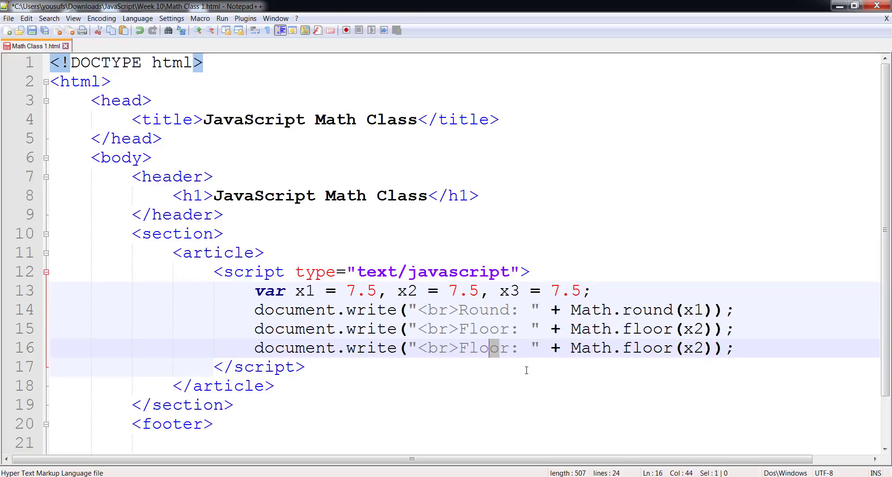
Relabel the third output line "Ceil: " and make it use Math.ceil(x3)
{"action": "type", "text": "Ceil"}
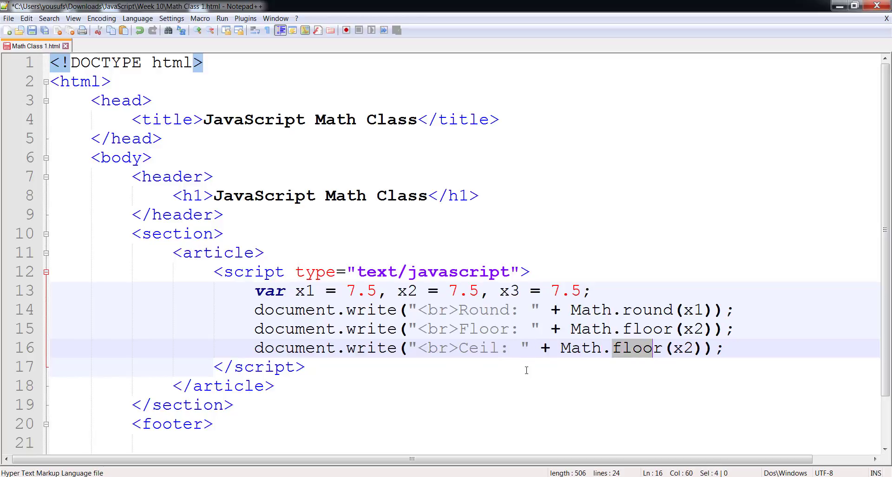
{"action": "type", "text": "ceil"}
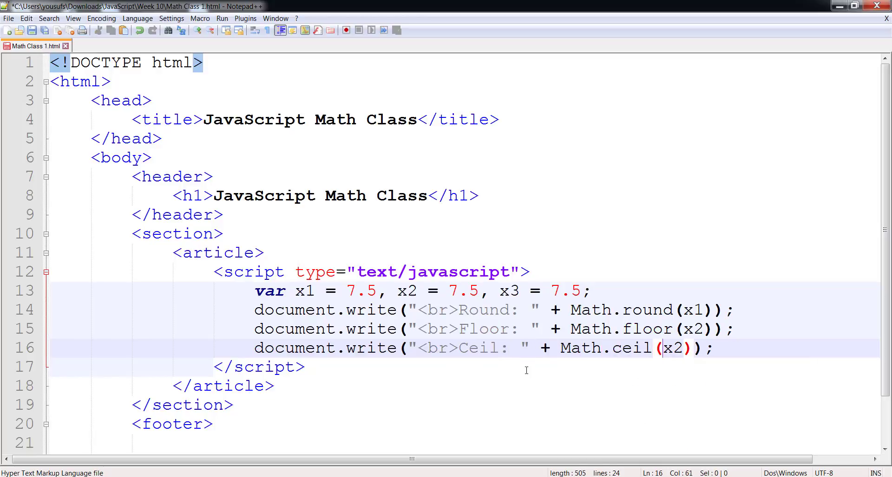
{"action": "type", "text": "3"}
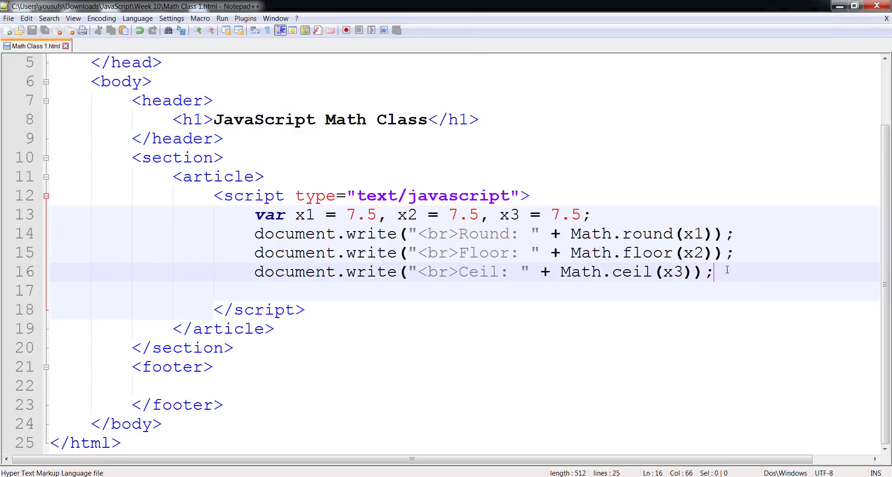
Add document.write("<br>Random: " + Math.random()); as the fourth output line
{"action": "type", "text": "document.write"}
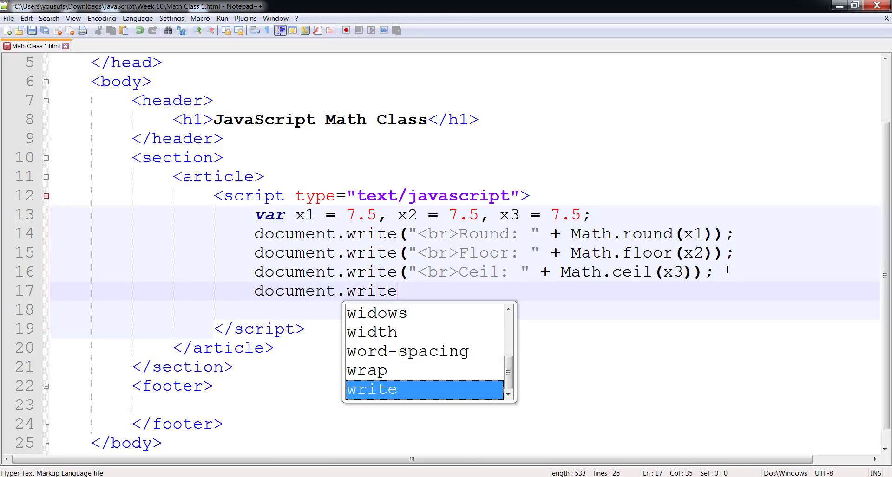
{"action": "type", "text": "(\"Random\")"}
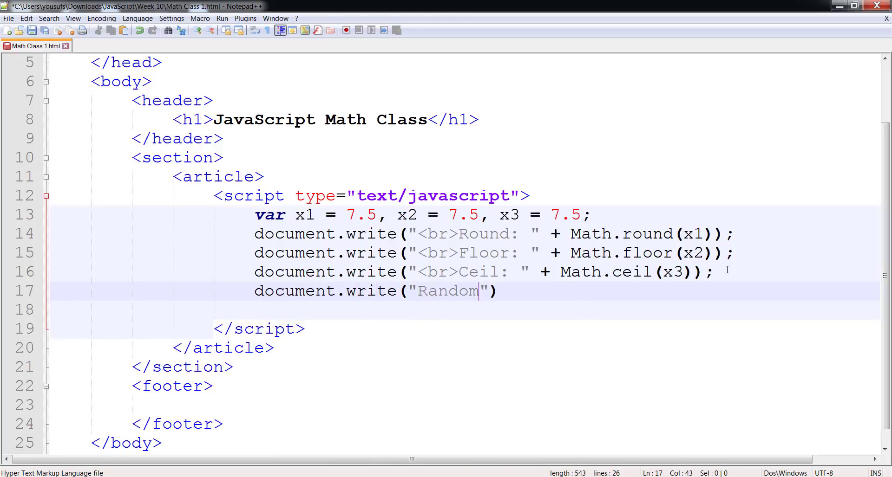
{"action": "type", "text": ": \" + Ma"}
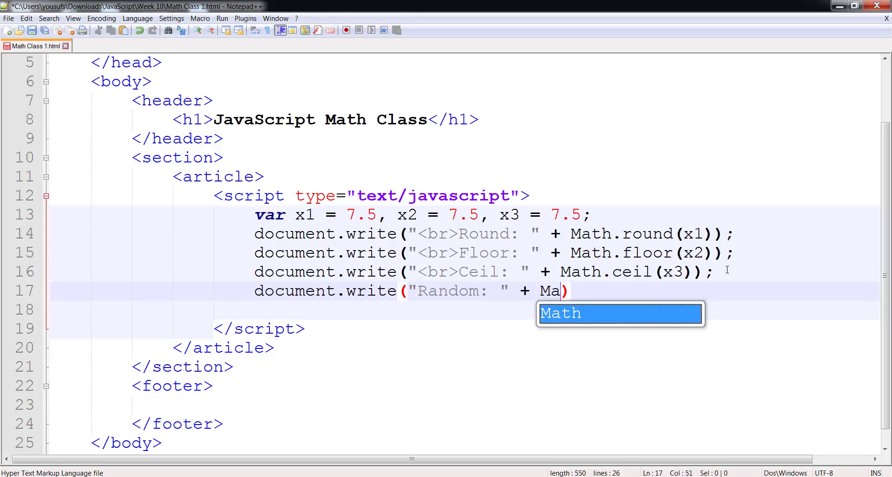
{"action": "type", "text": "th.random("}
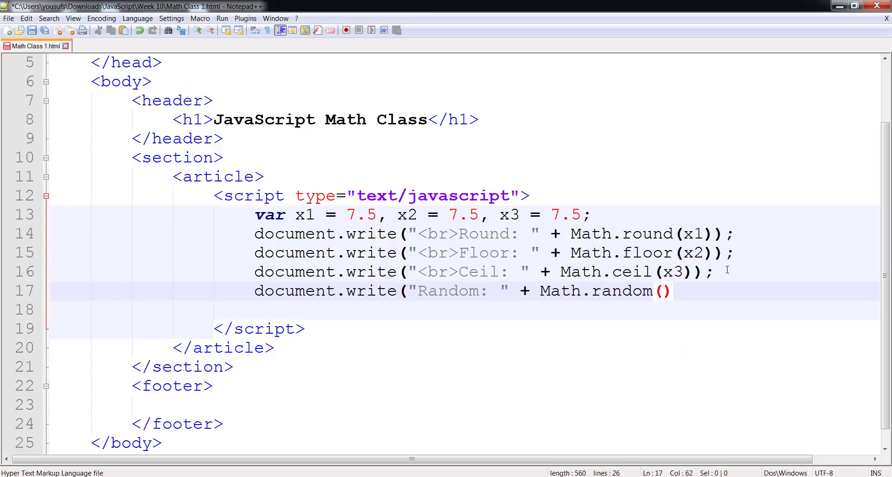
{"action": "type", "text": ");"}
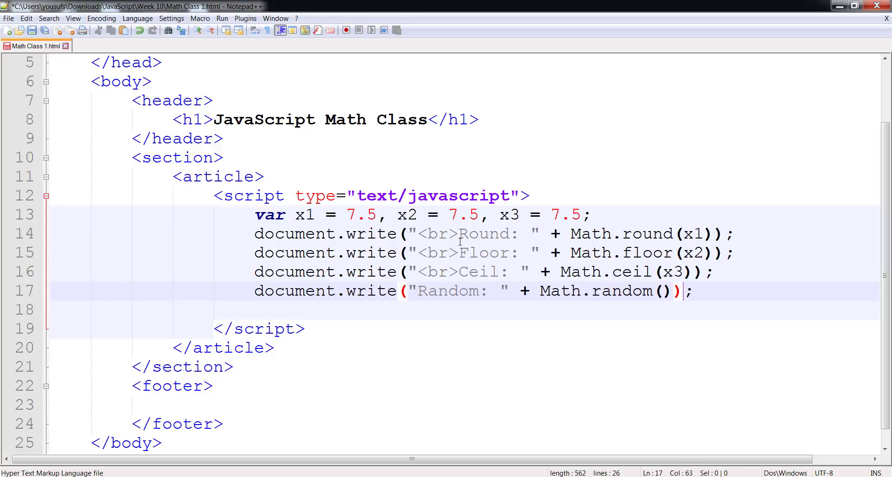
{"action": "type", "text": "<br>"}
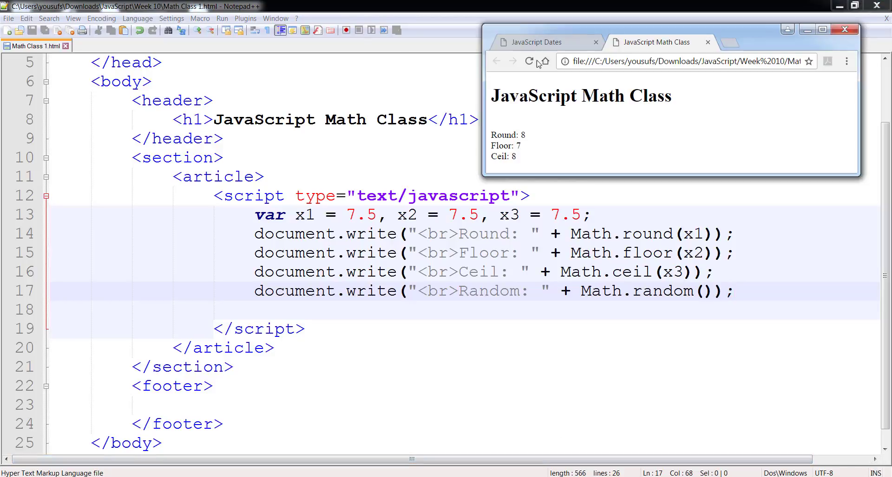
Reload the Math Class page four times, comparing the changing Random values
{"action": "left_click", "coordinate": [530, 61]}
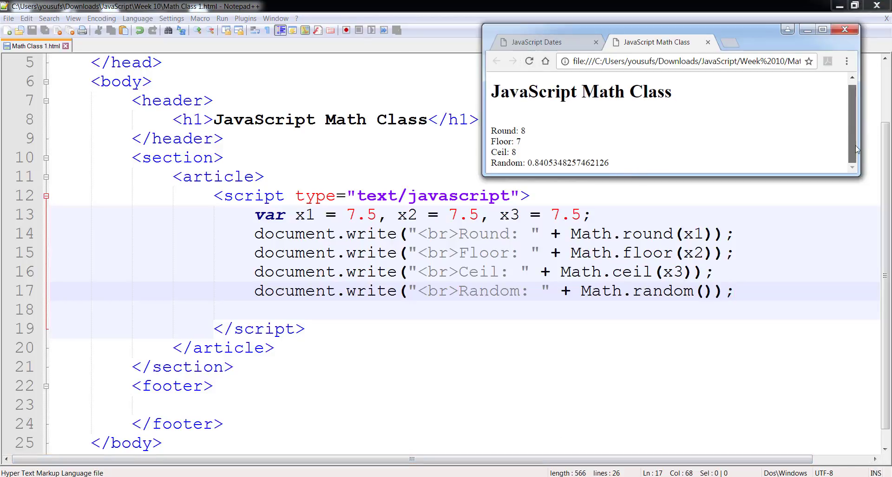
{"action": "left_click", "coordinate": [529, 61]}
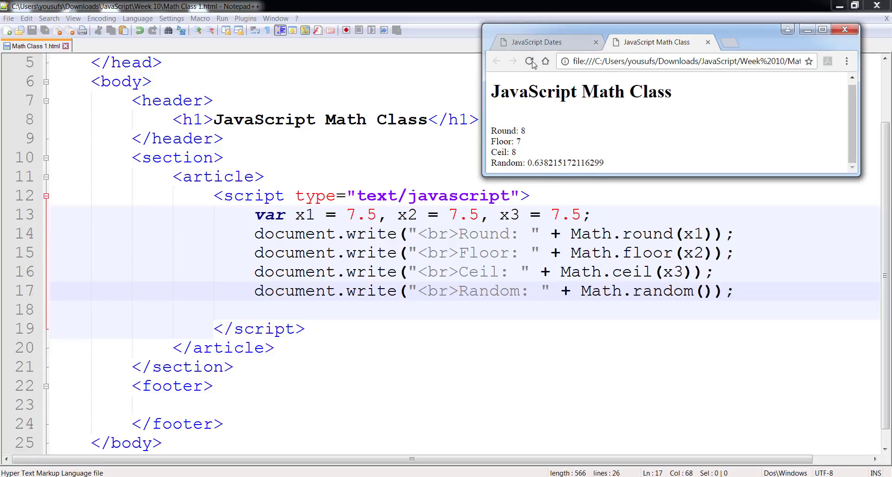
{"action": "left_click", "coordinate": [529, 61]}
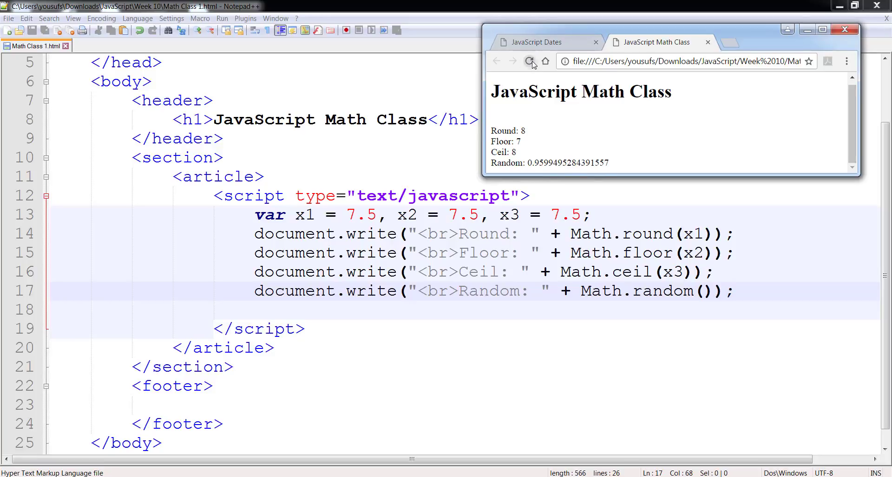
{"action": "left_click", "coordinate": [529, 62]}
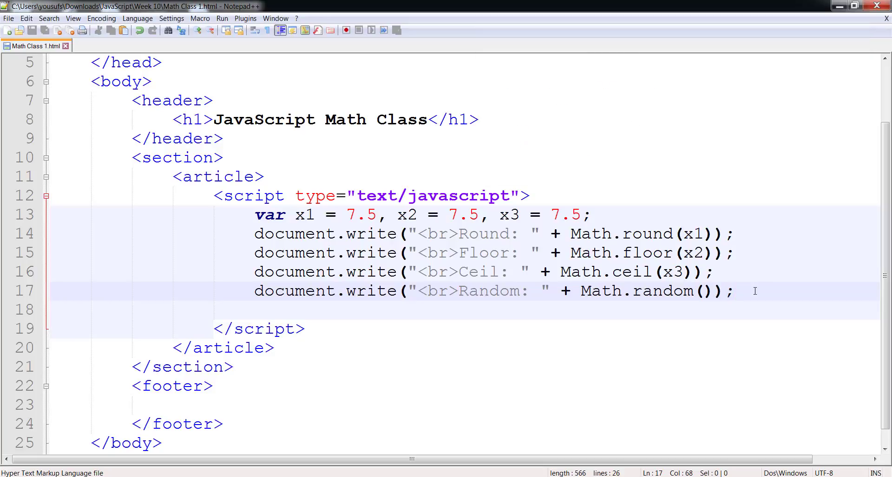
Paste a Random line with Math.random()*100 and paste another Random line copy
{"action": "type", "text": "document.write(\"<br>Random: \" + Math.random());"}
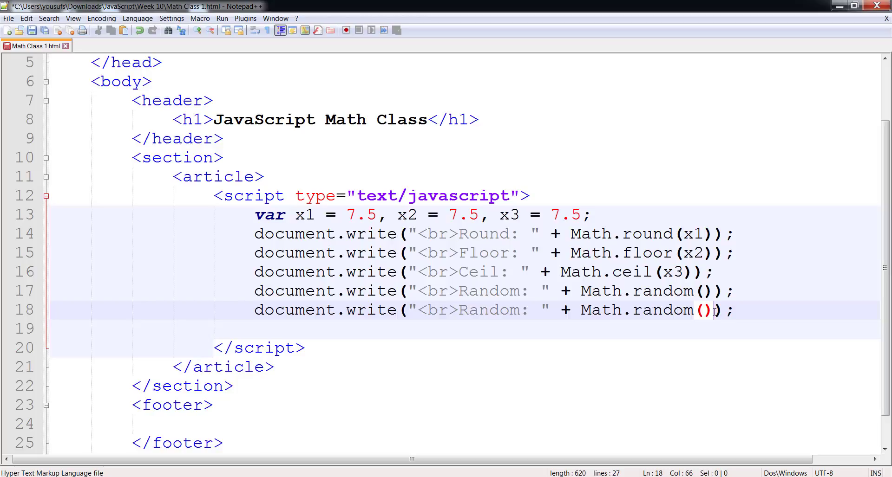
{"action": "type", "text": "*"}
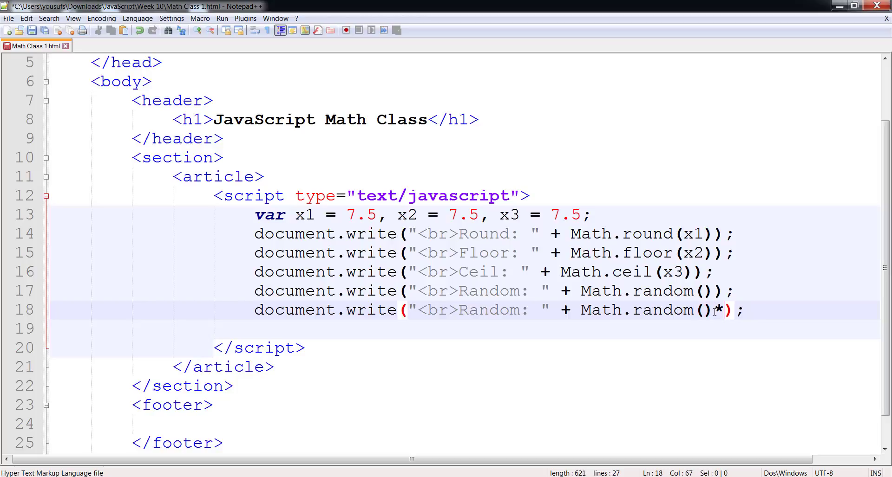
{"action": "type", "text": "100"}
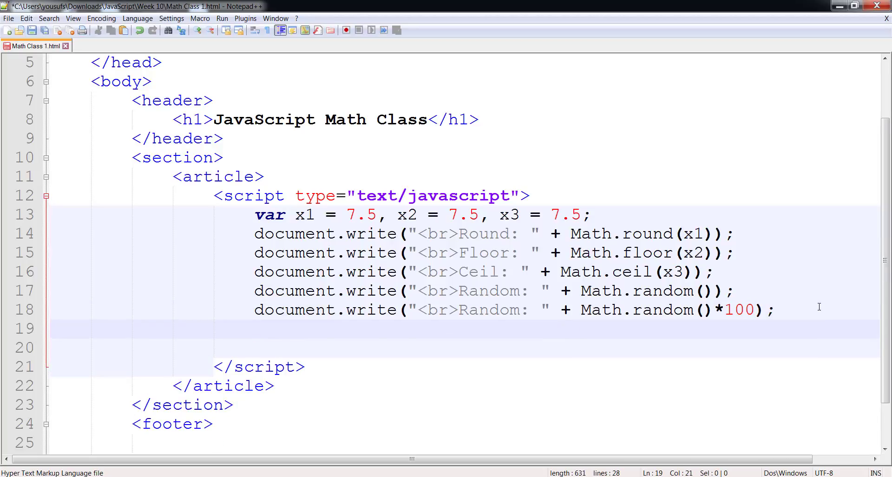
{"action": "type", "text": "document.write(\"<br>Random: \" + Math.random());"}
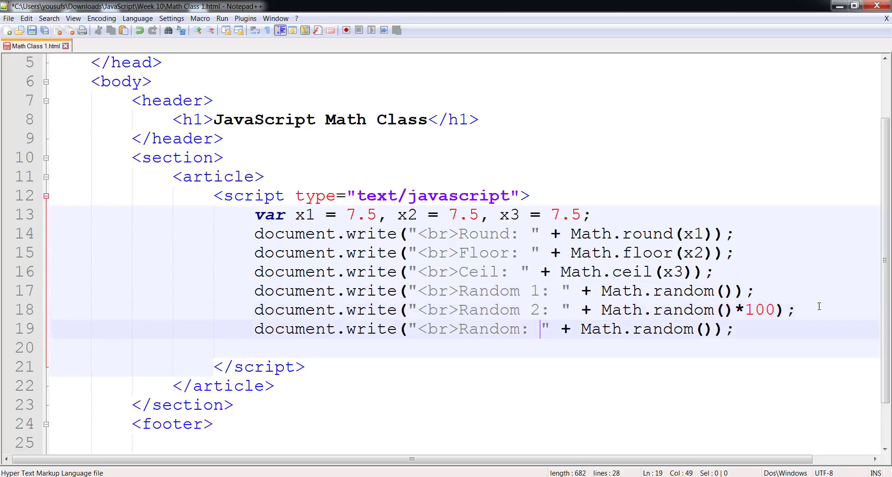
Relabel the third line Random 3 and begin Math.round(Math.random()*100)
{"action": "type", "text": "3"}
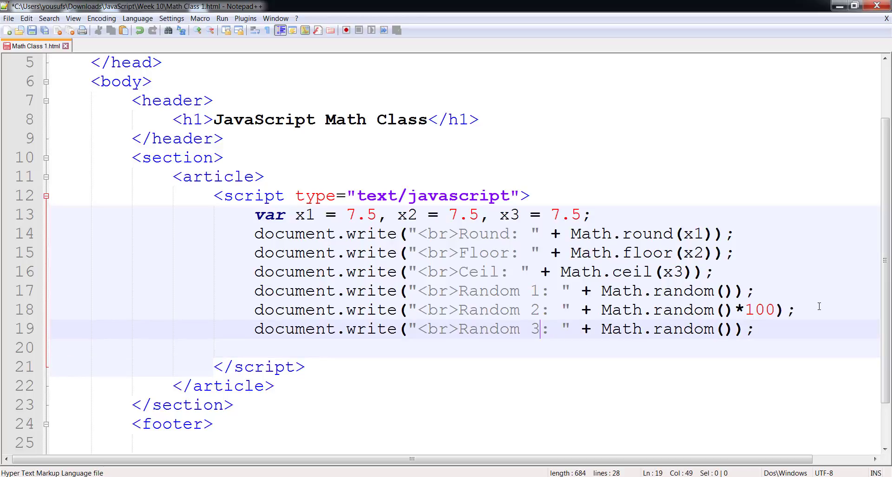
{"action": "type", "text": "("}
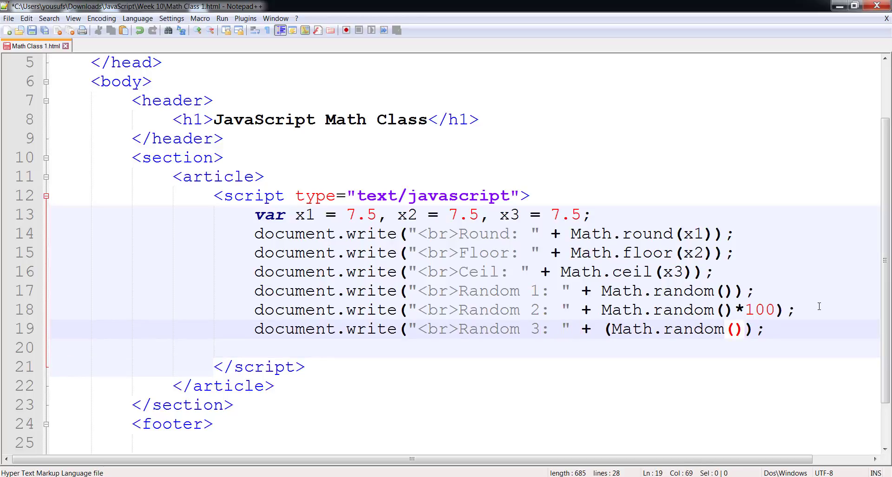
{"action": "type", "text": "*100"}
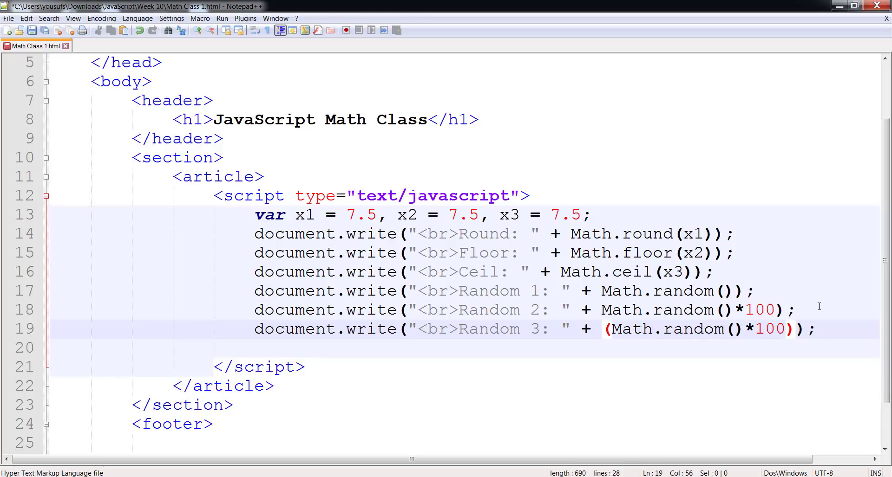
{"action": "type", "text": "Math.rou"}
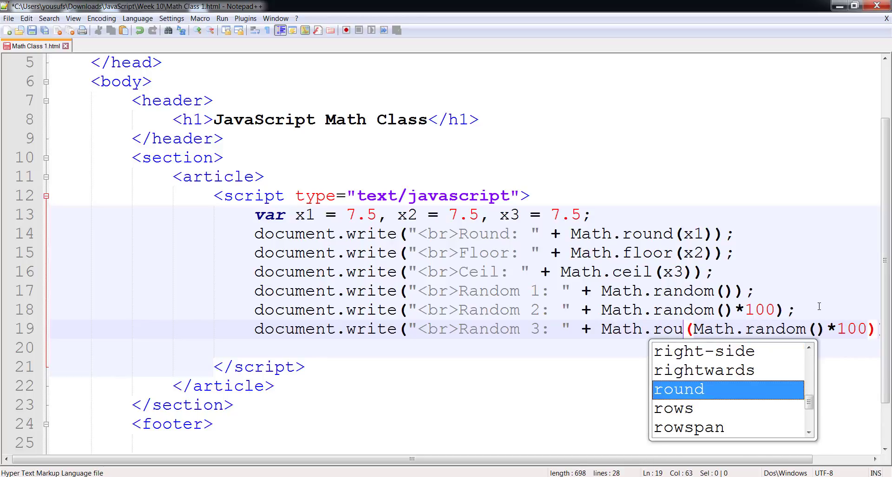